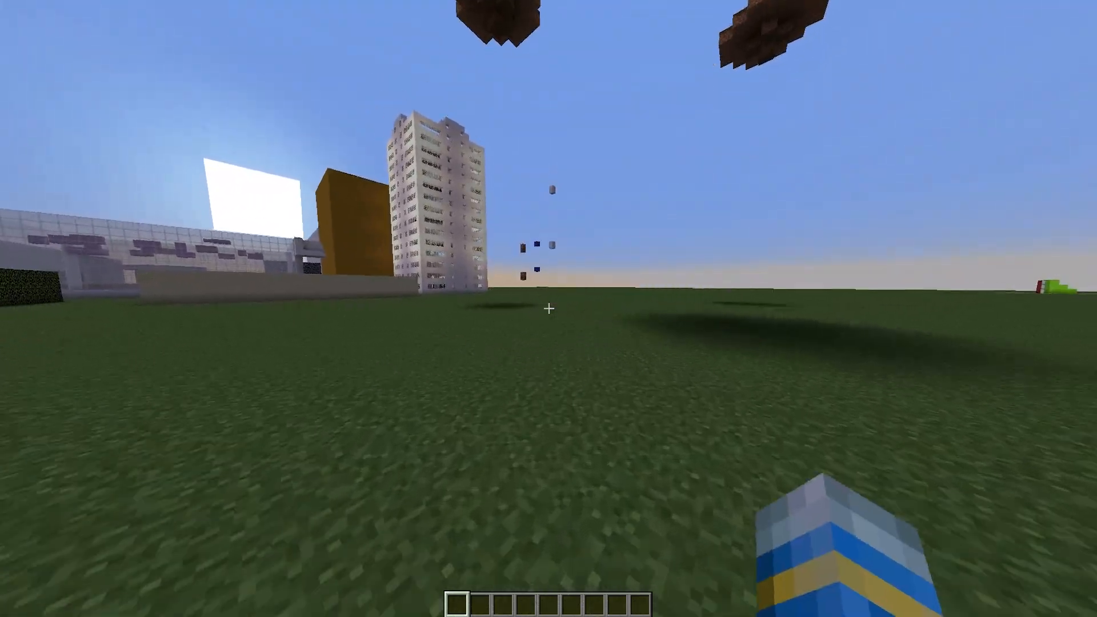
pyautogui.moveTo(548, 309)
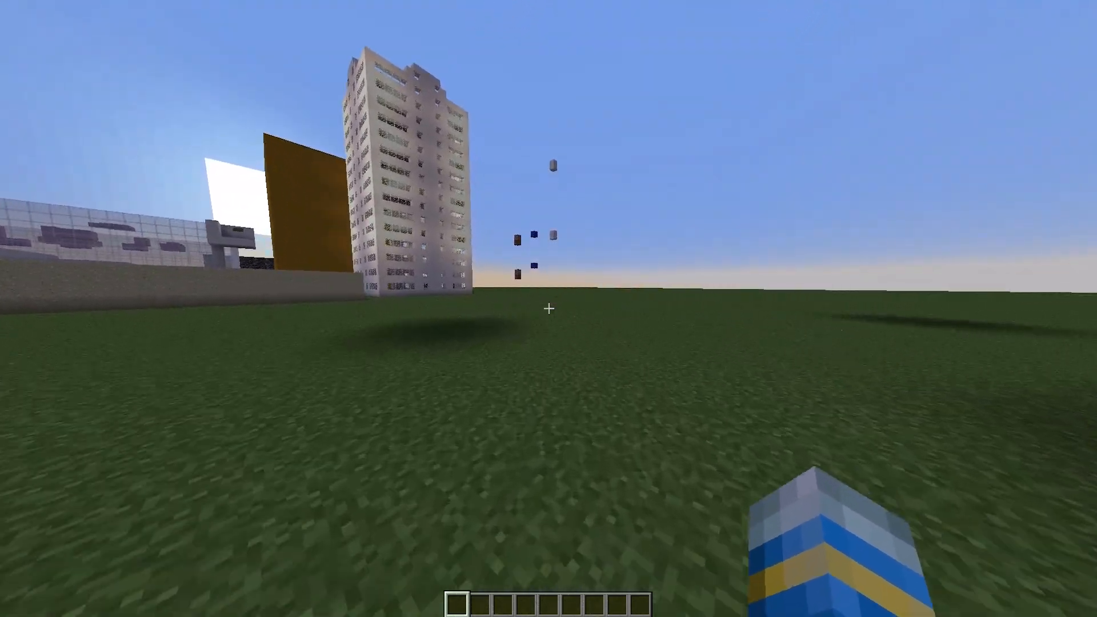
pyautogui.moveTo(548, 309)
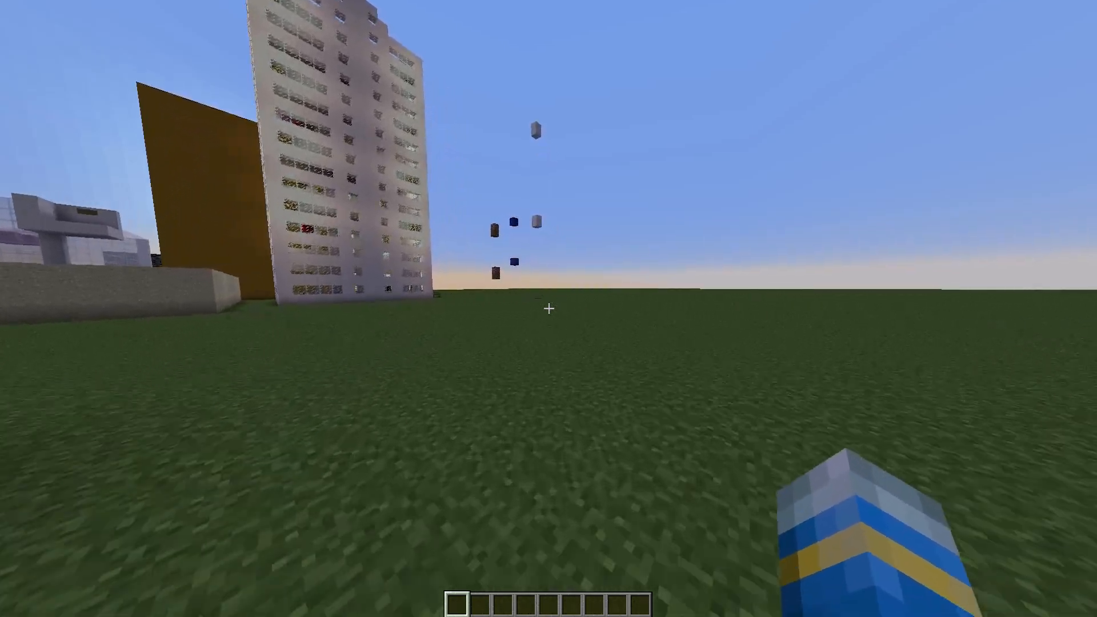
pyautogui.moveTo(549, 308)
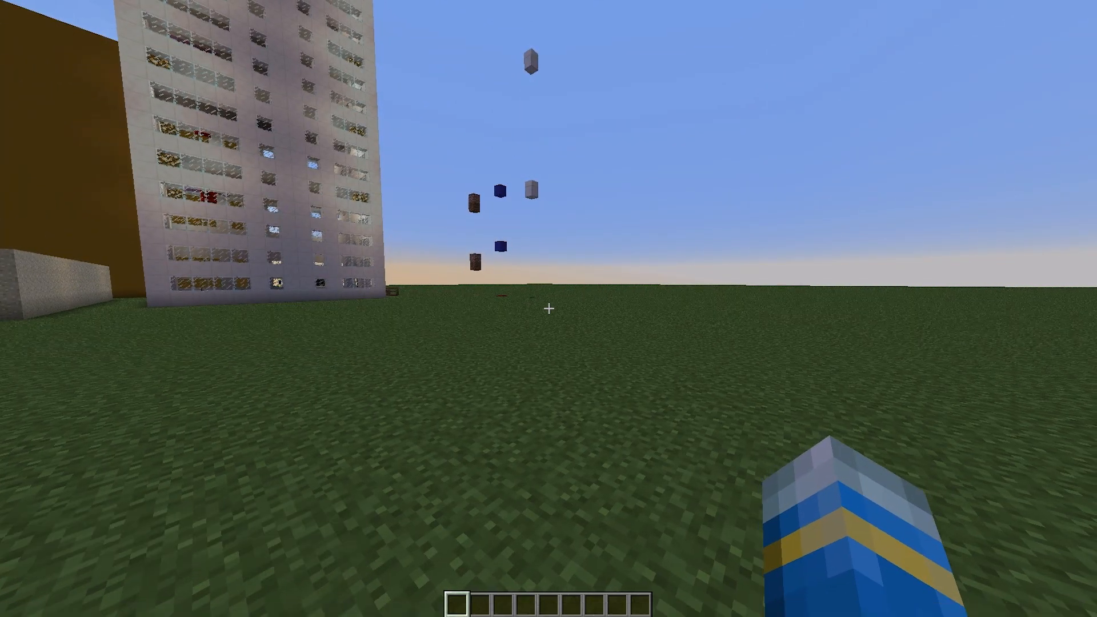
# - Send the '/ad 1v1 m' advertisement, then open the PlayerAD config.yml in the editor
pyautogui.write('/ad')
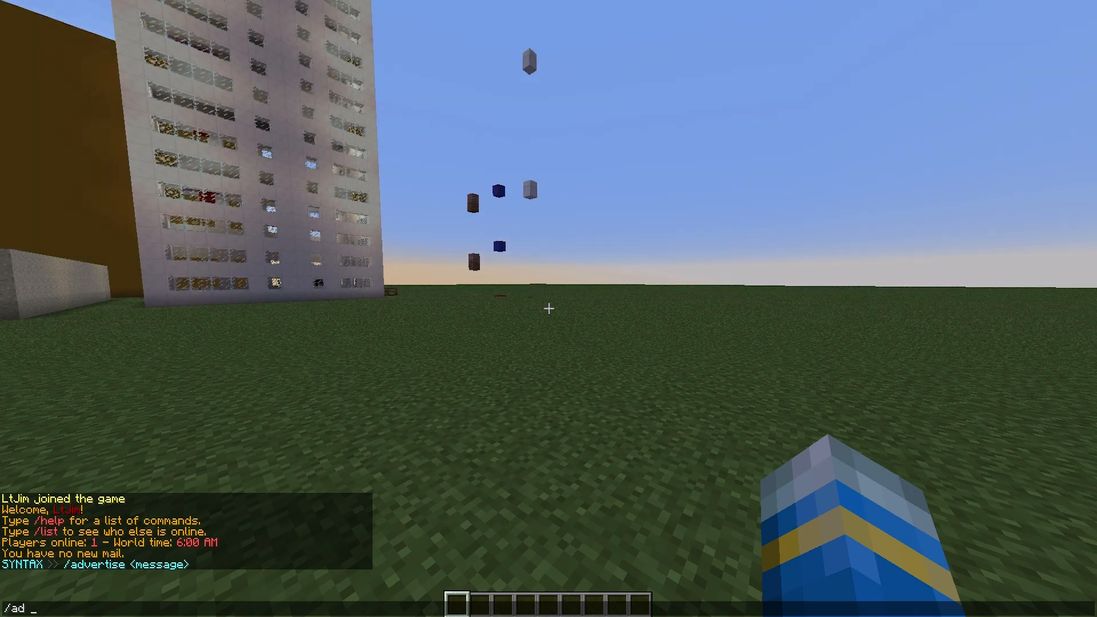
pyautogui.write('1v1 m')
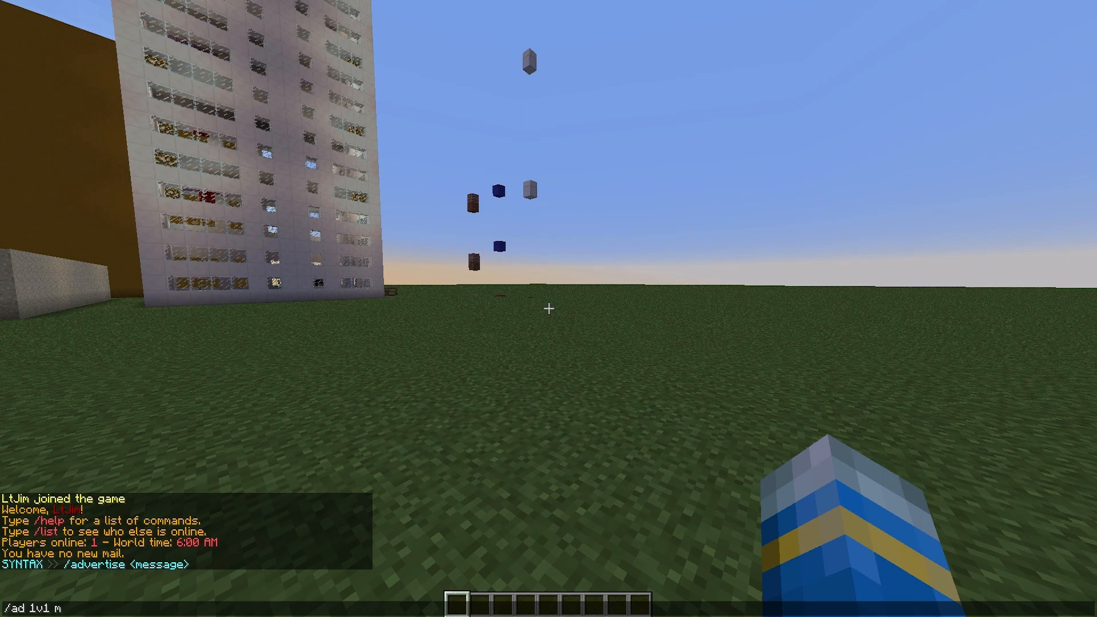
pyautogui.press('Enter')
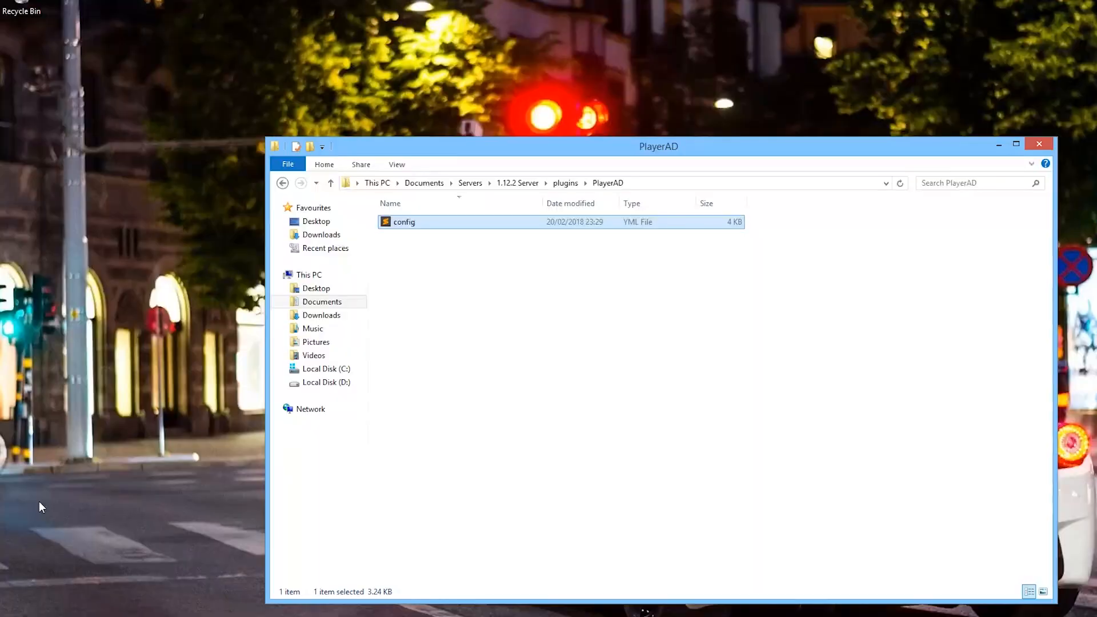
pyautogui.moveTo(308, 355)
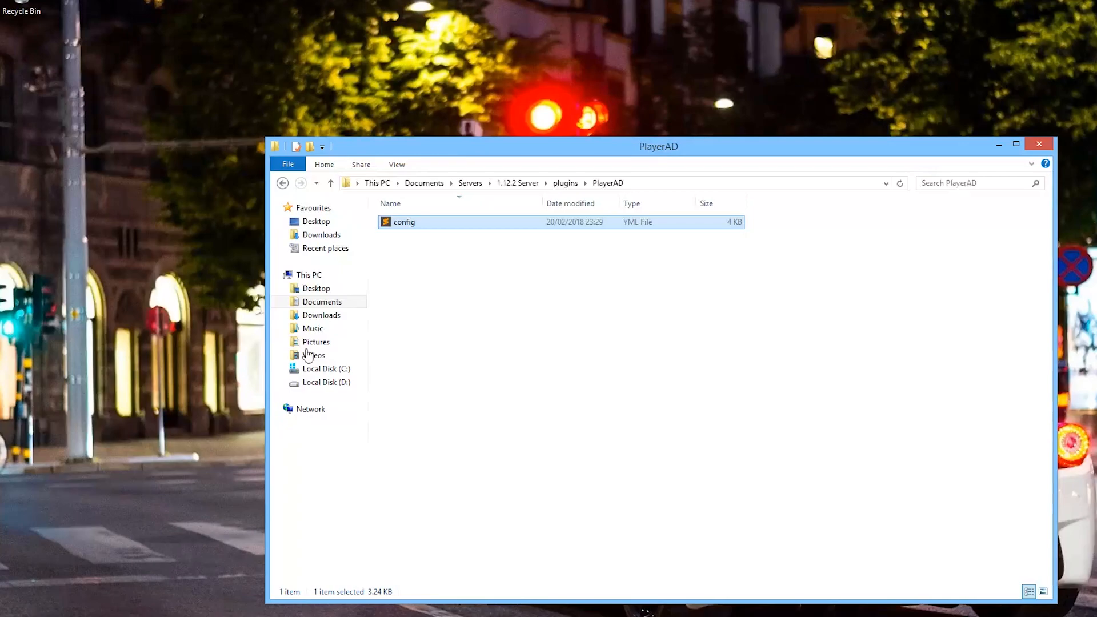
pyautogui.doubleClick(404, 222)
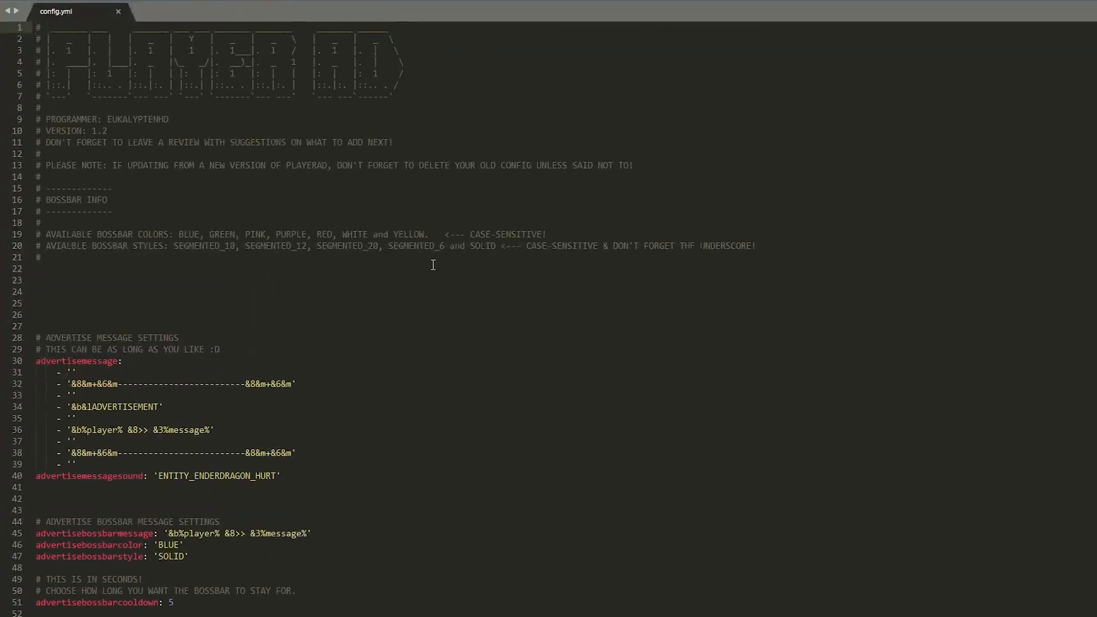
pyautogui.scroll(-3)
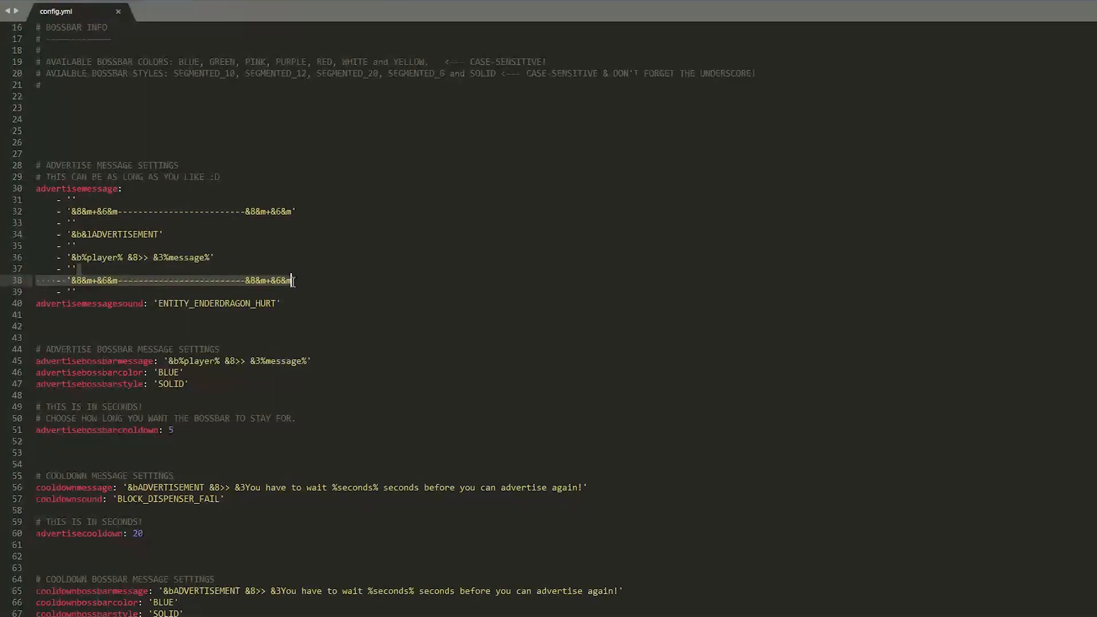
pyautogui.scroll(-3)
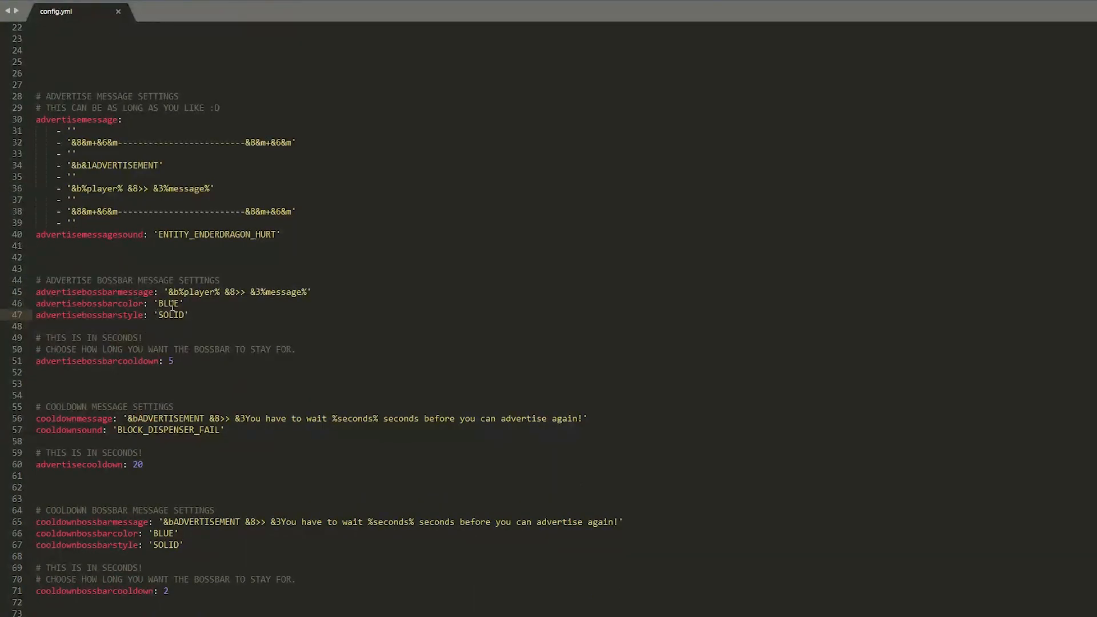
pyautogui.doubleClick(170, 315)
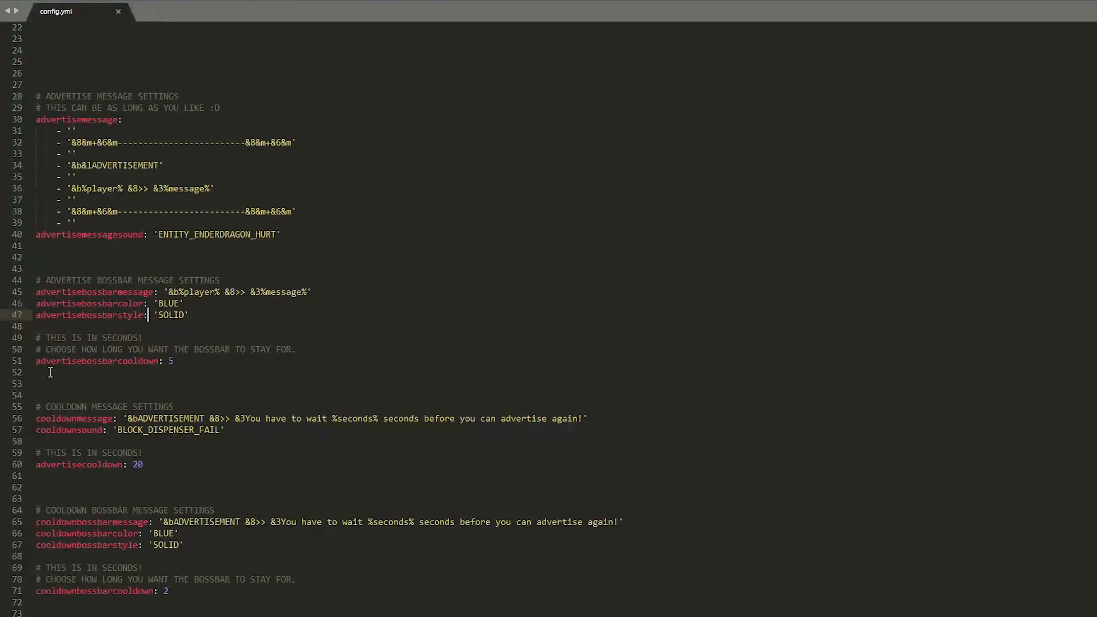
pyautogui.click(310, 291)
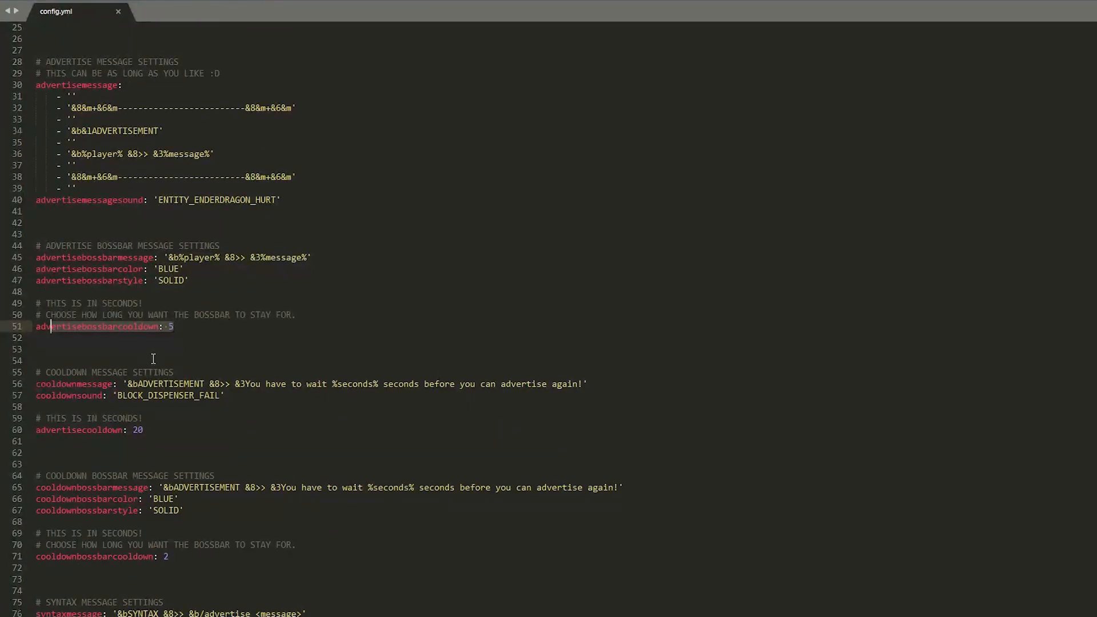
# - Change cooldownbossbarcolor from BLUE to RED in config.yml
pyautogui.scroll(-3)
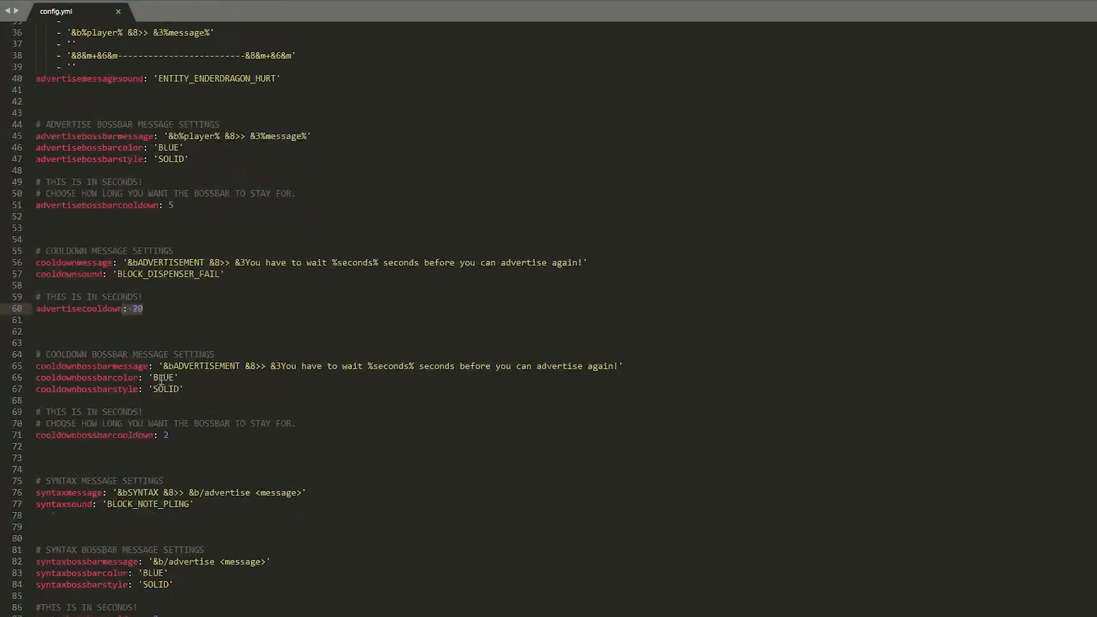
pyautogui.scroll(-3)
pyautogui.write('R')
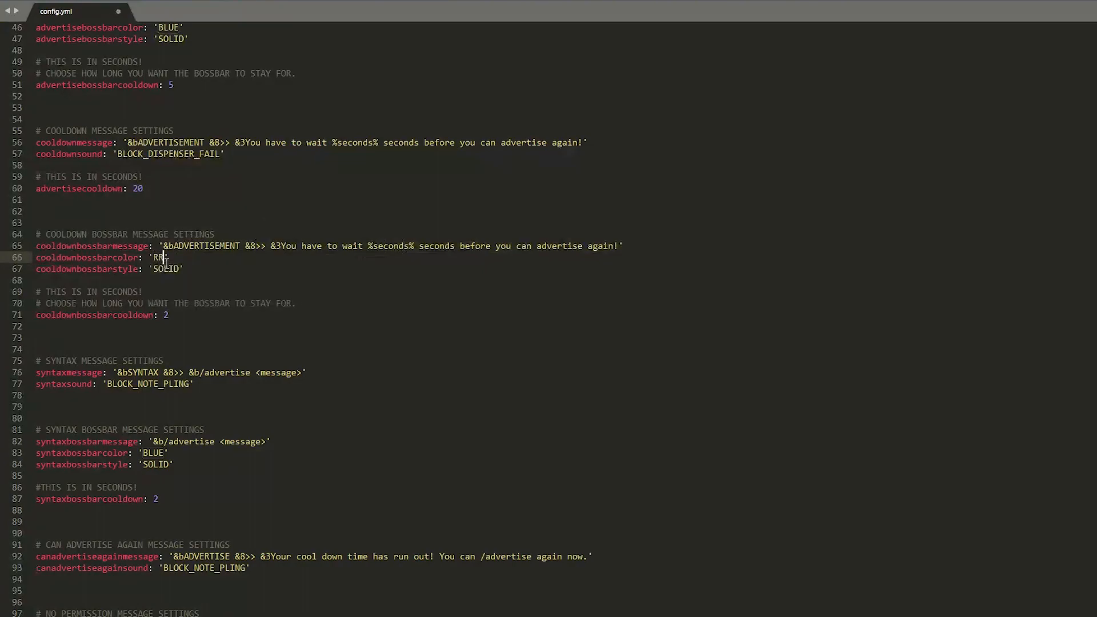
pyautogui.write('ED')
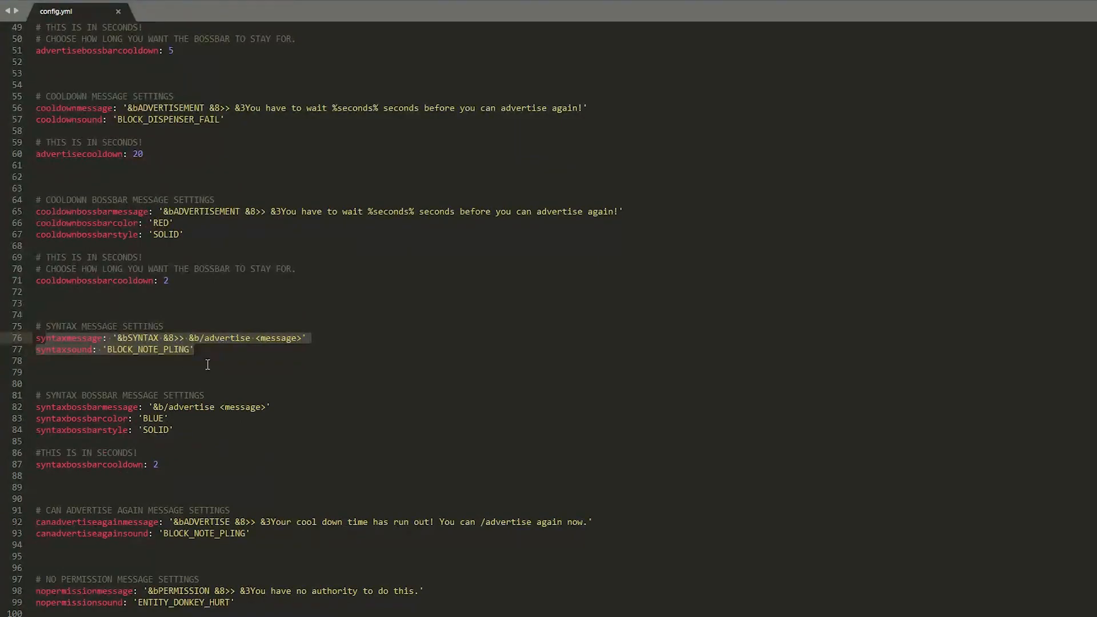
pyautogui.scroll(-3)
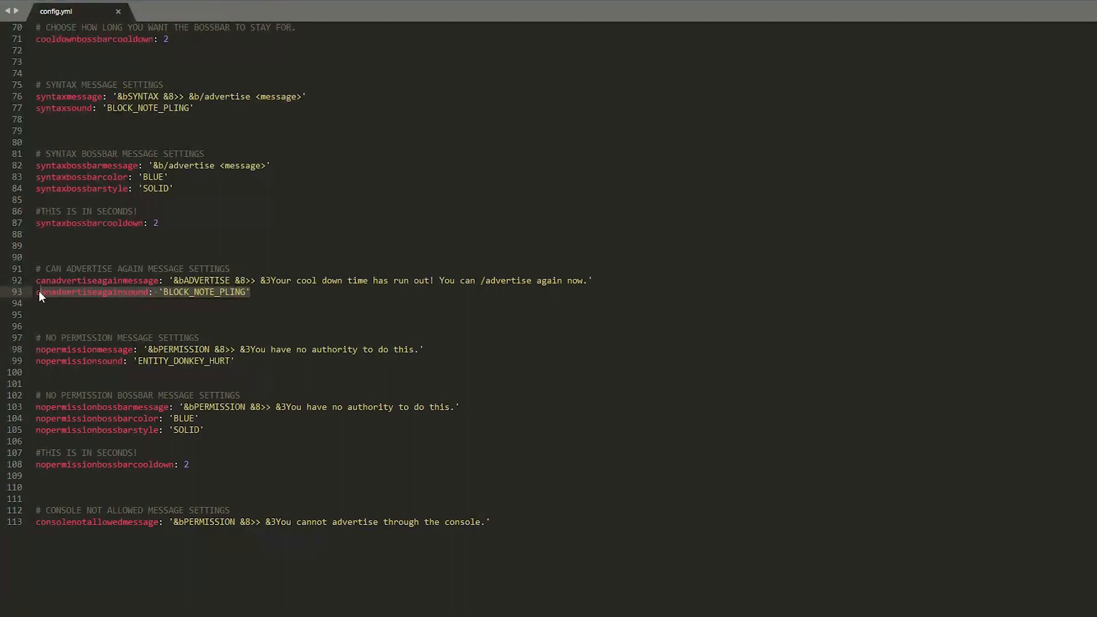
pyautogui.scroll(-3)
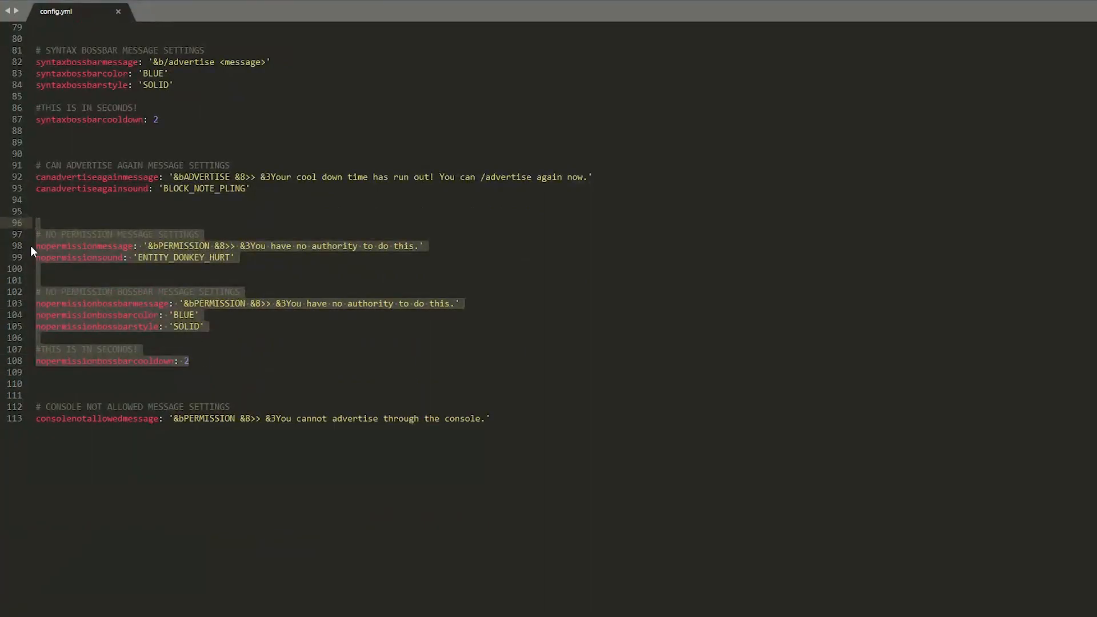
pyautogui.click(186, 304)
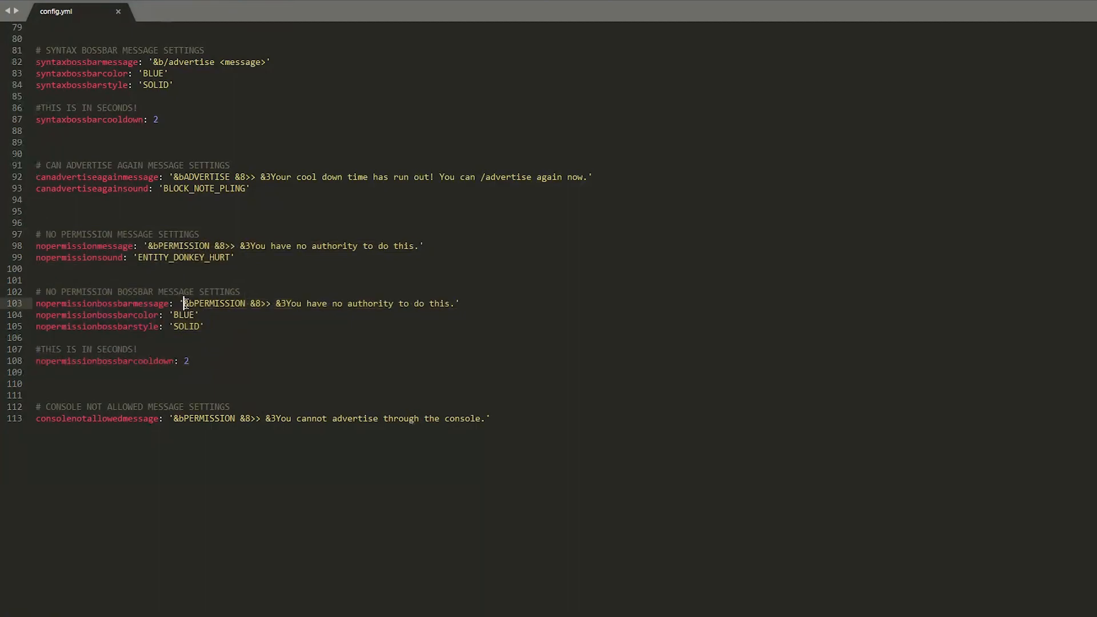